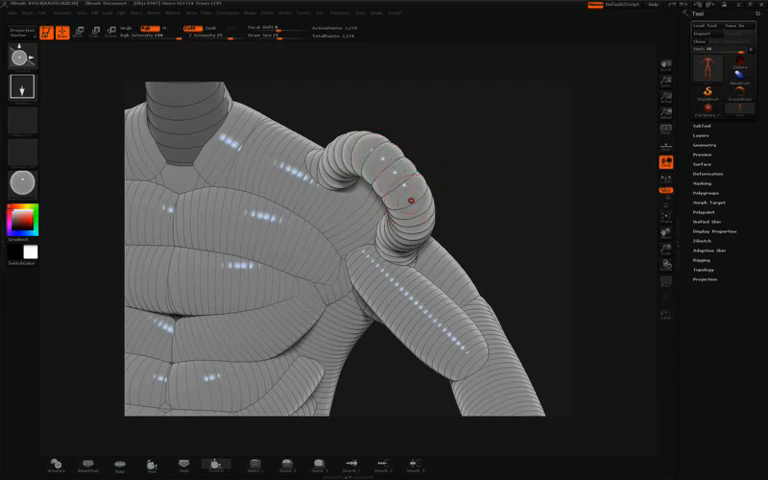
mouse_move(378, 170)
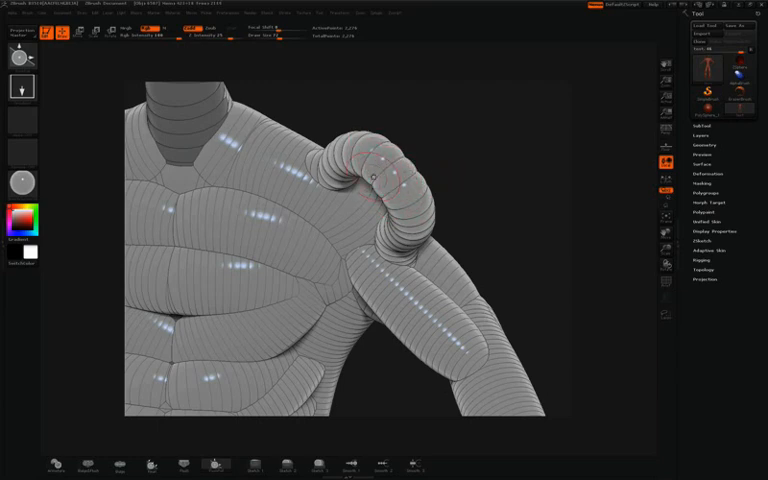